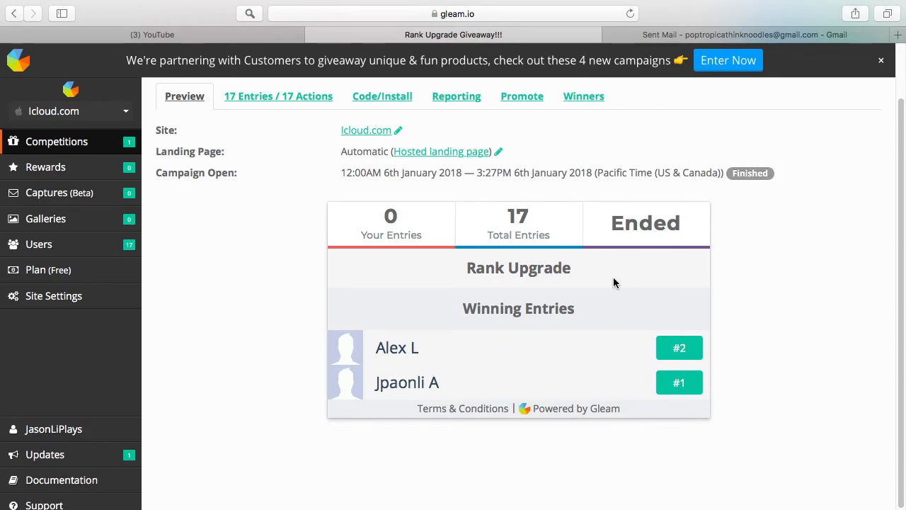
pyautogui.moveTo(606, 281)
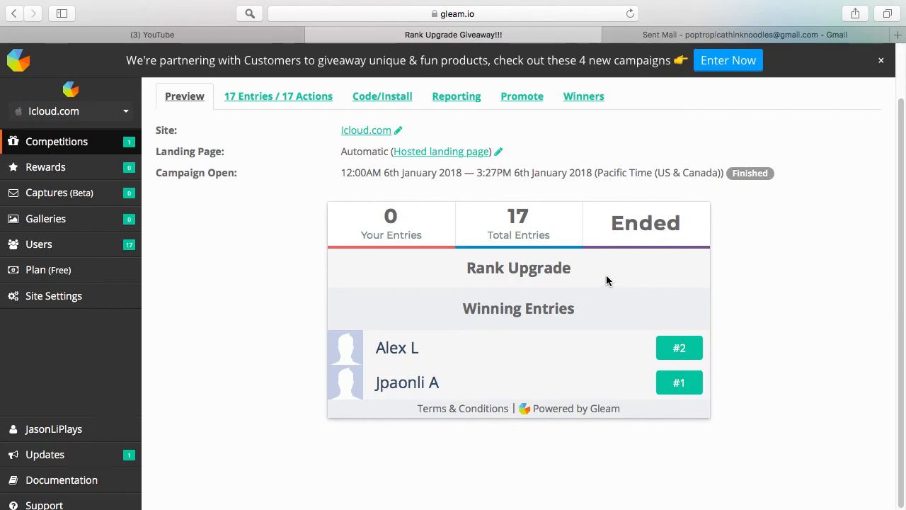